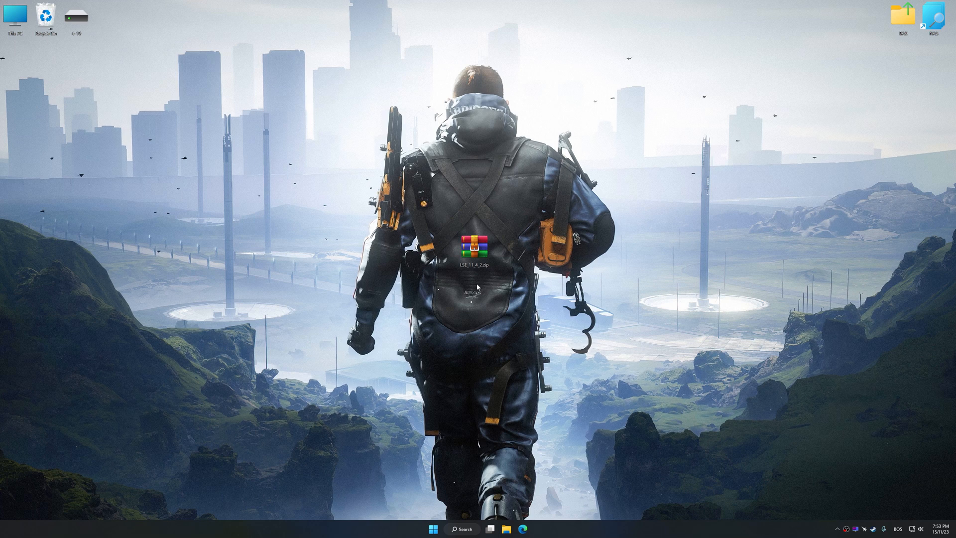
Extract the LSE zip and run setup, keeping both LSE and ReSwitch desktop shortcuts.
{"action": "right_click", "coordinate": [477, 247]}
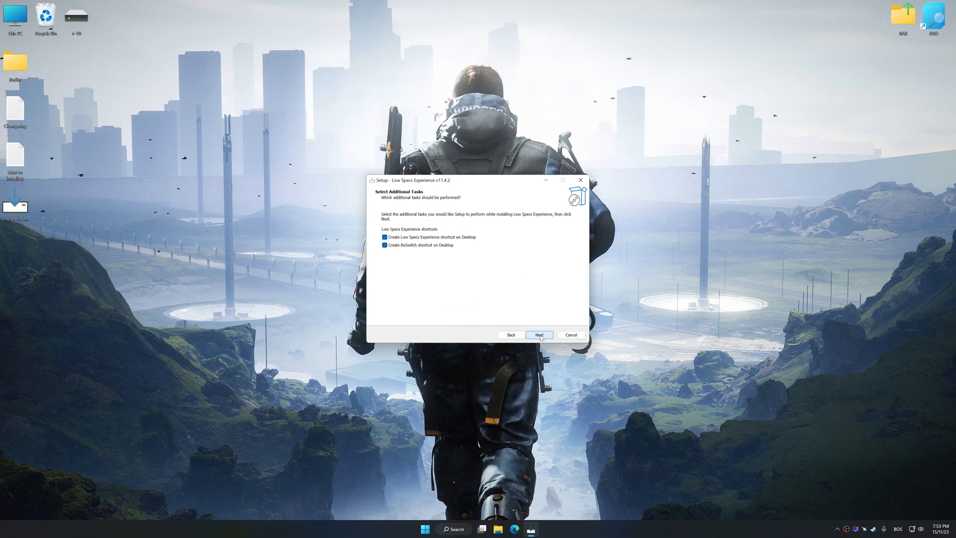
{"action": "left_click", "coordinate": [538, 334]}
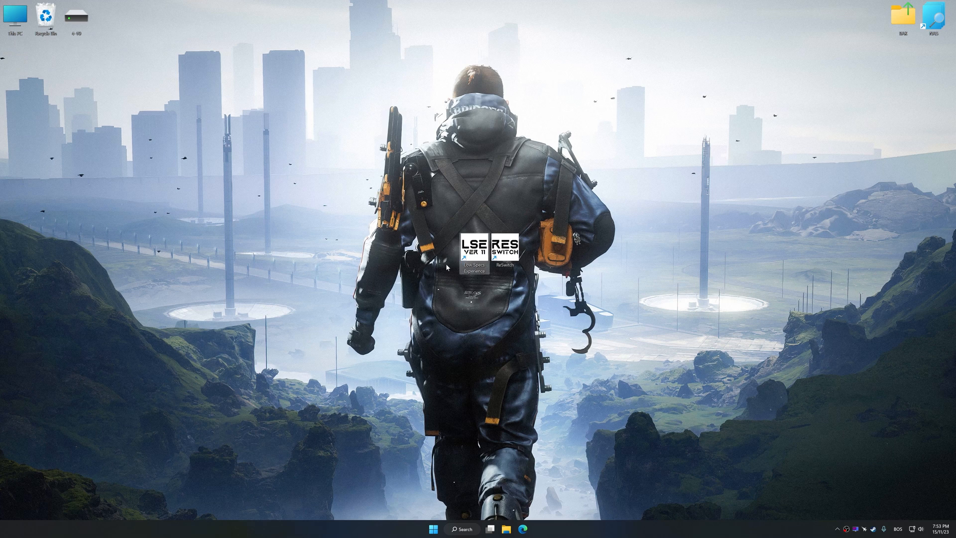
Launch Low Specs Experience and pick Death Stranding Director's Cut from the Optimization Catalog.
{"action": "double_click", "coordinate": [474, 250]}
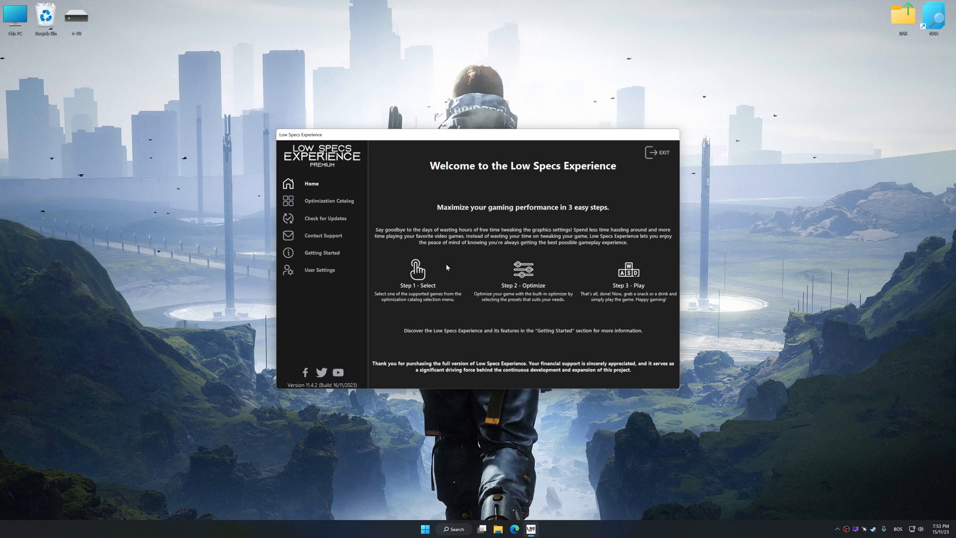
{"action": "left_click", "coordinate": [328, 200]}
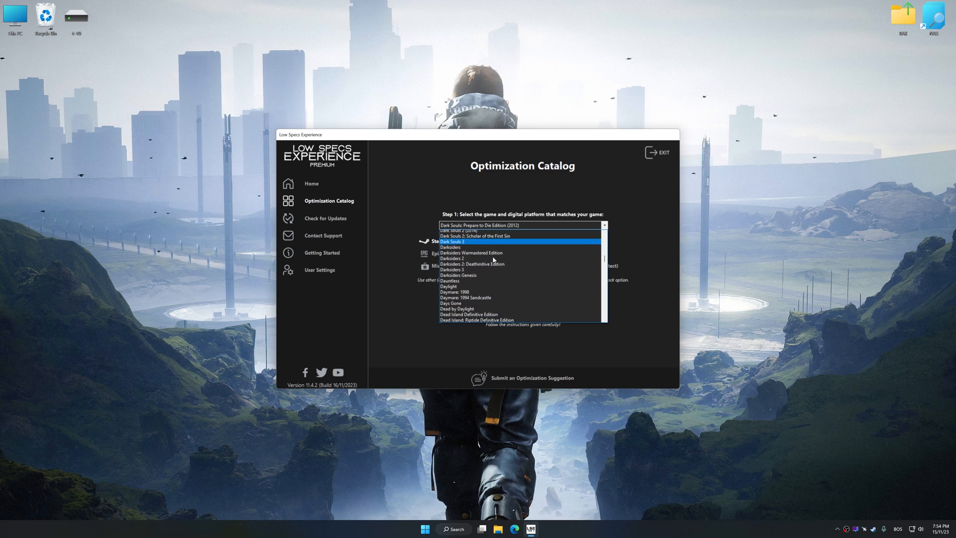
{"action": "scroll", "scroll_direction": "down", "scroll_amount": 3}
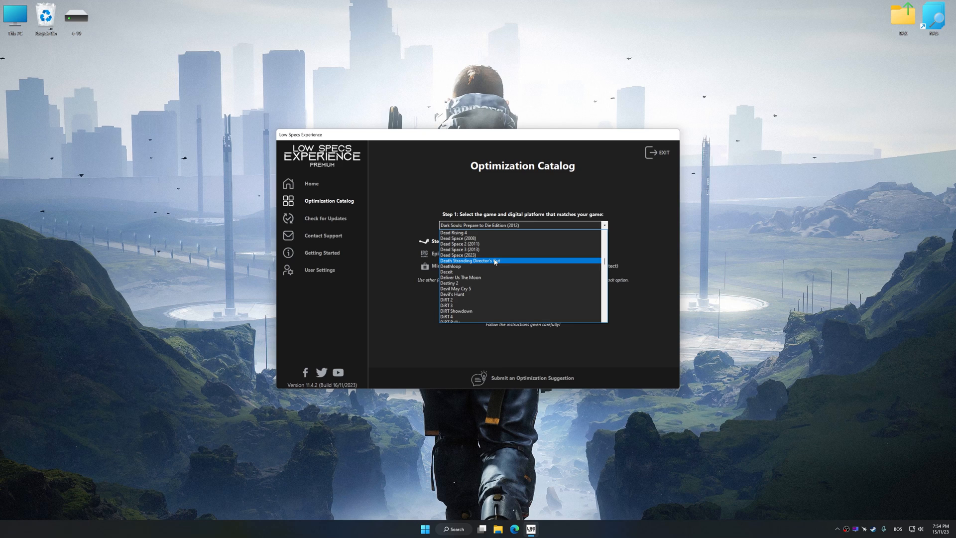
{"action": "left_click", "coordinate": [476, 260]}
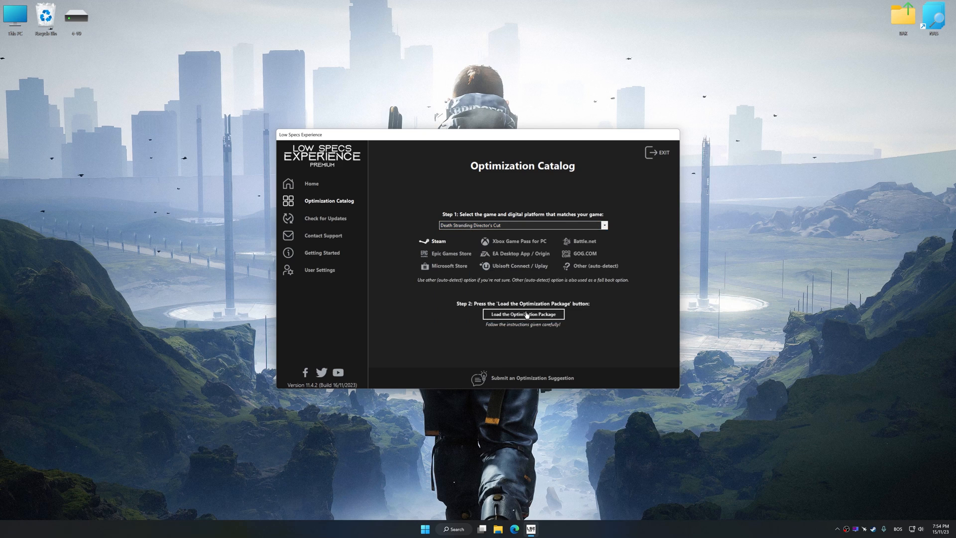
Load the game's optimization package and confirm the DEATH STRANDING DIRECTORS CUT folder.
{"action": "left_click", "coordinate": [522, 313]}
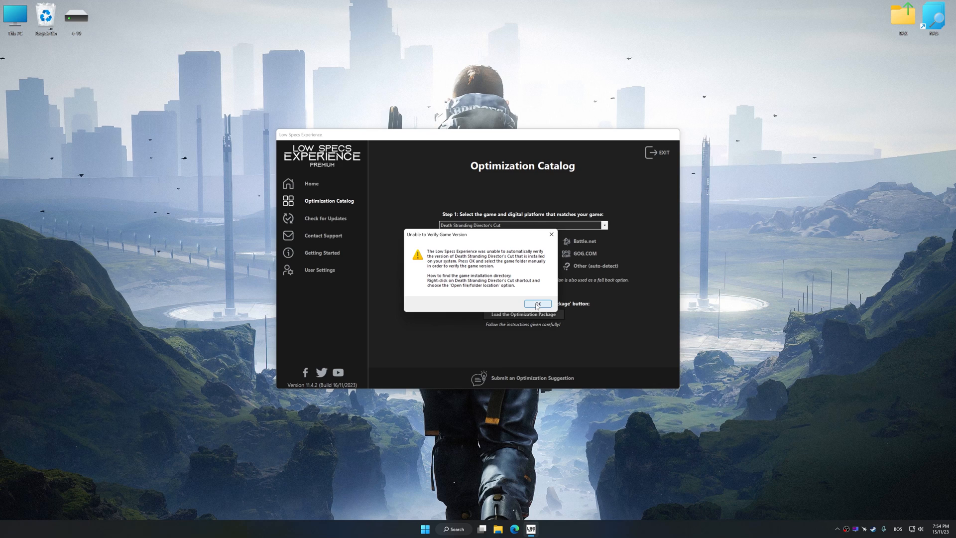
{"action": "left_click", "coordinate": [536, 303]}
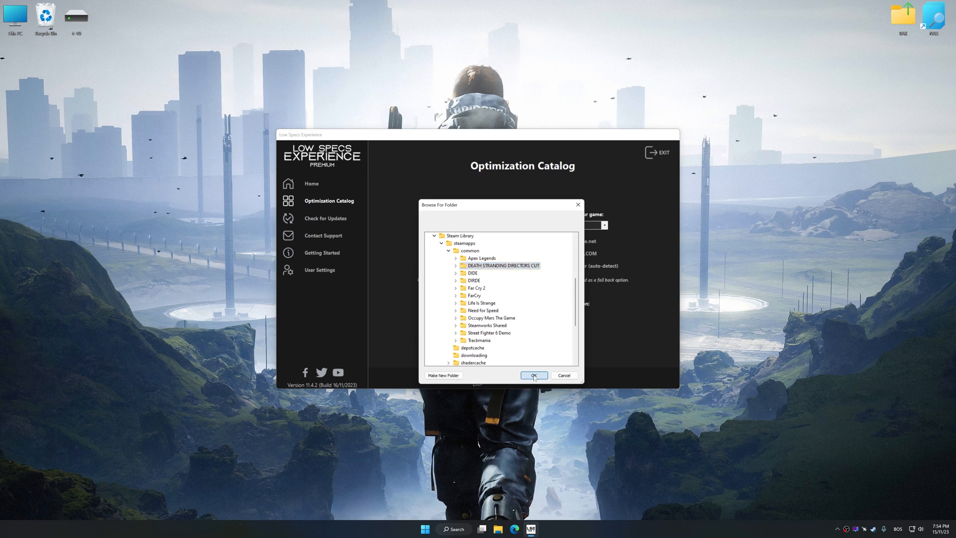
{"action": "left_click", "coordinate": [532, 375]}
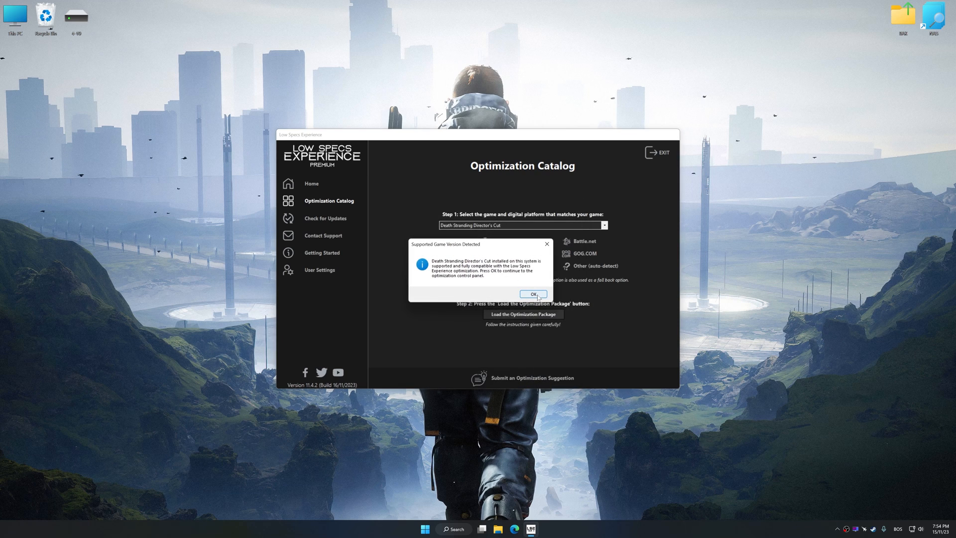
{"action": "left_click", "coordinate": [531, 294]}
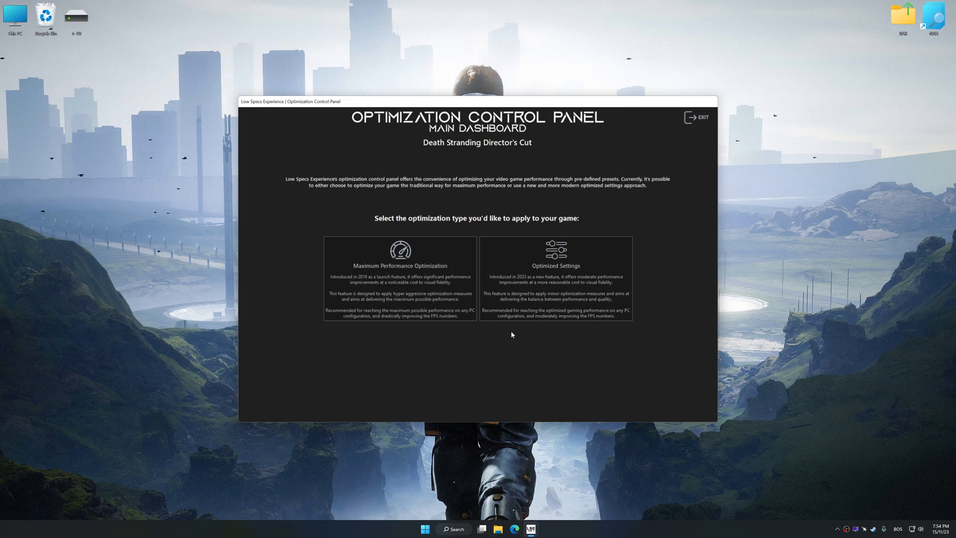
Execute Maximum Performance Potato-Low optimization at 2560 x 1440 resolution.
{"action": "left_click", "coordinate": [399, 277]}
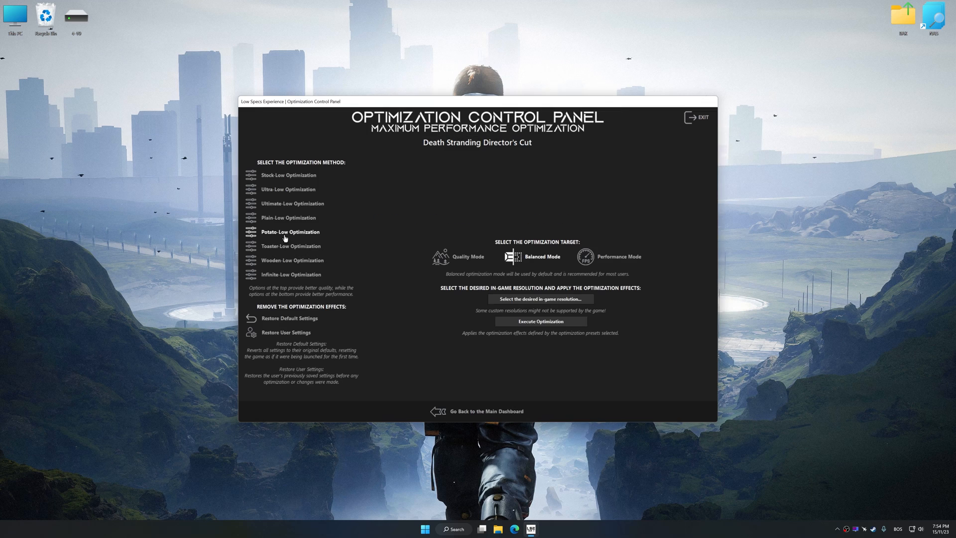
{"action": "left_click", "coordinate": [540, 299]}
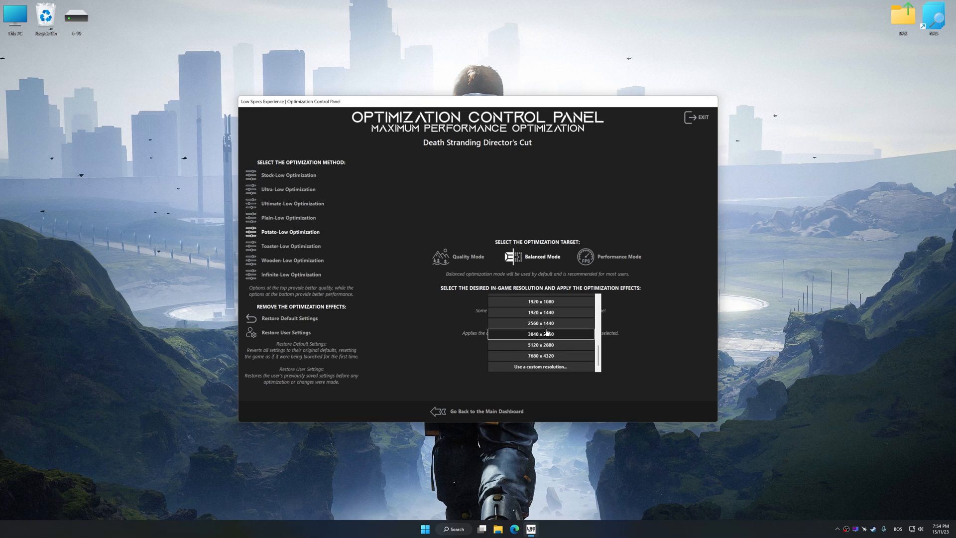
{"action": "left_click", "coordinate": [540, 323]}
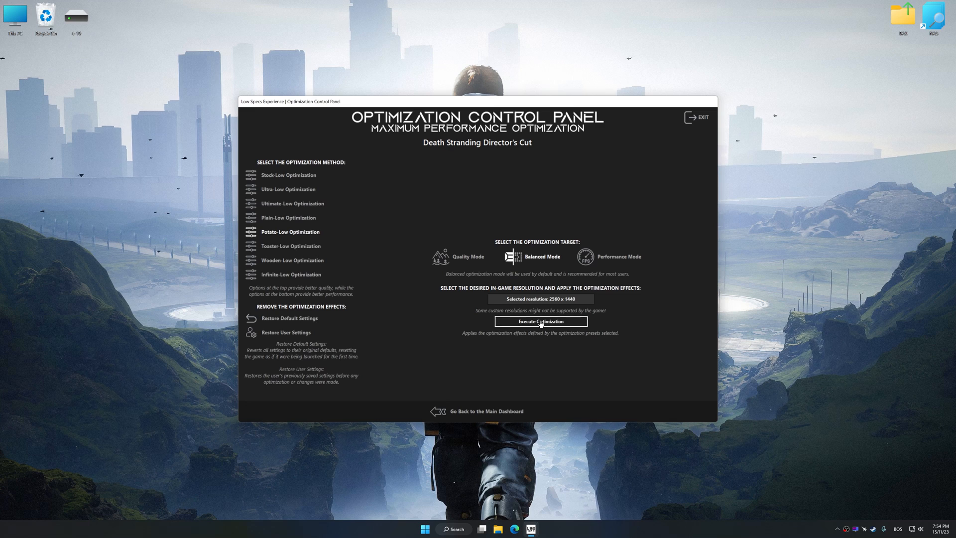
{"action": "left_click", "coordinate": [540, 321]}
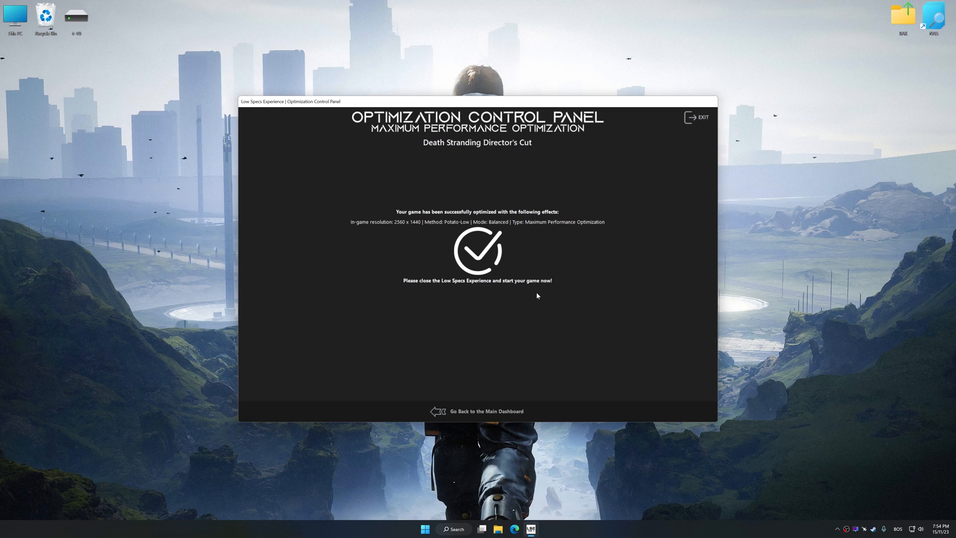
{"action": "mouse_move", "coordinate": [505, 406]}
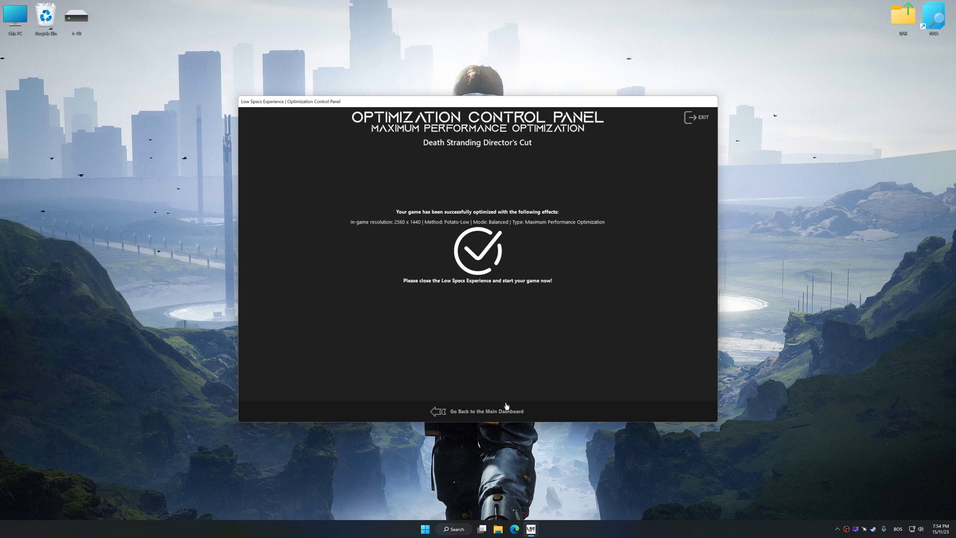
Restore the game's previous user settings and confirm with Yes.
{"action": "left_click", "coordinate": [486, 410]}
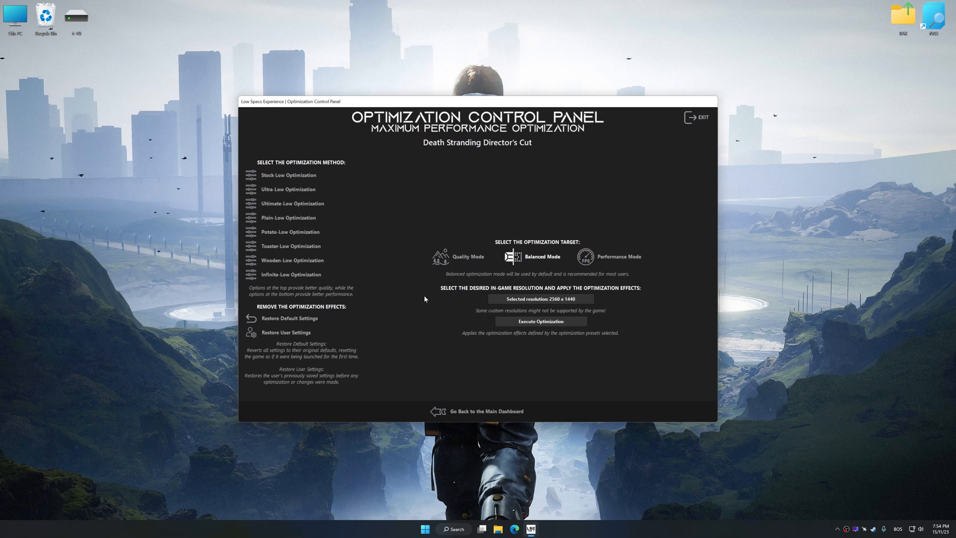
{"action": "left_click", "coordinate": [285, 332]}
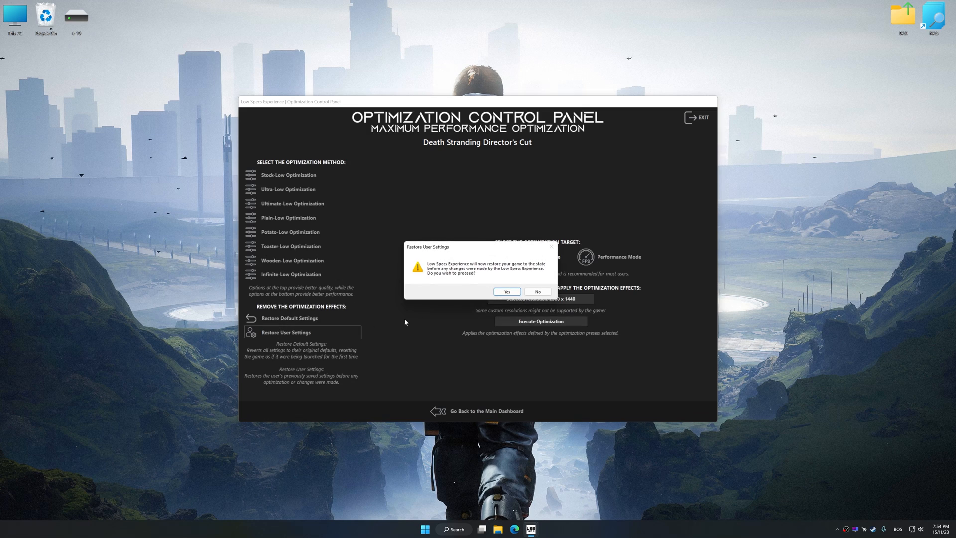
{"action": "left_click", "coordinate": [507, 291]}
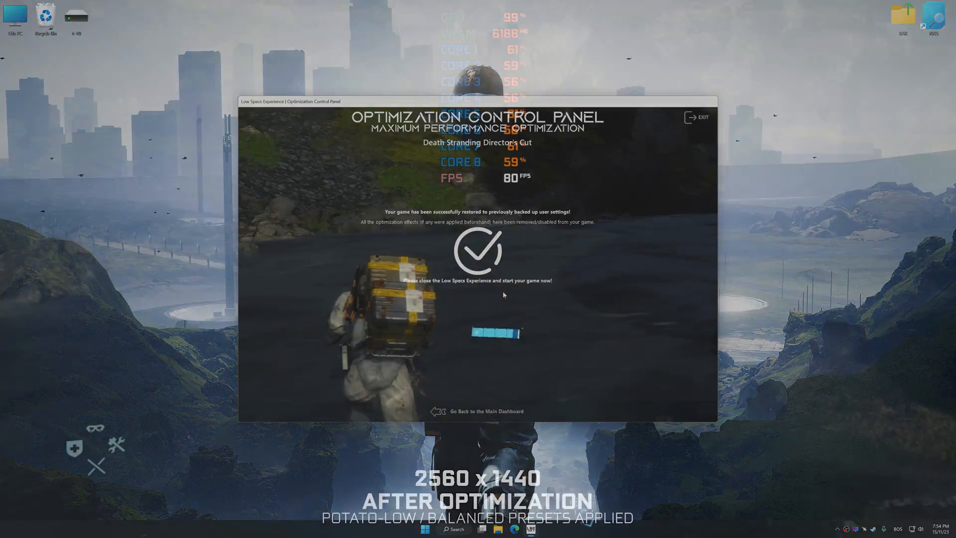
{"action": "left_click", "coordinate": [697, 117]}
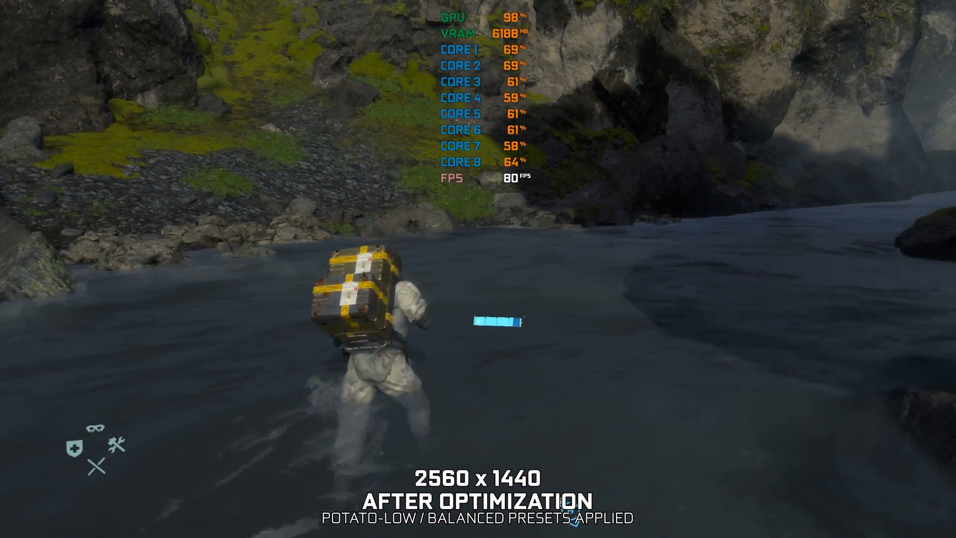